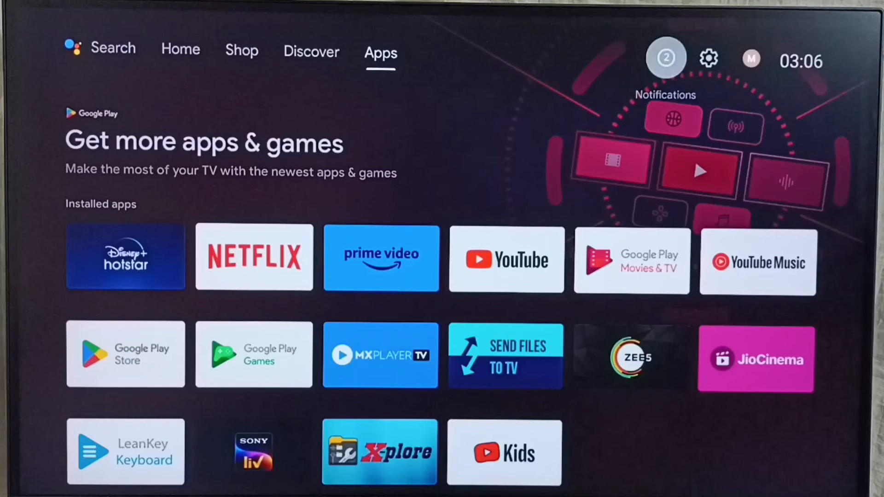
{"action": "mouse_move", "coordinate": [708, 57]}
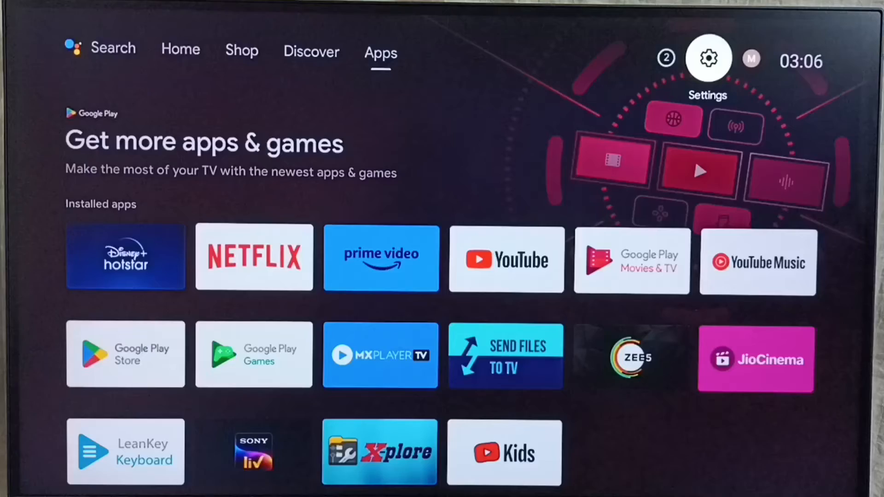
Step: Go from the Settings gear through Device Preferences to the About page
{"action": "left_click", "coordinate": [707, 57]}
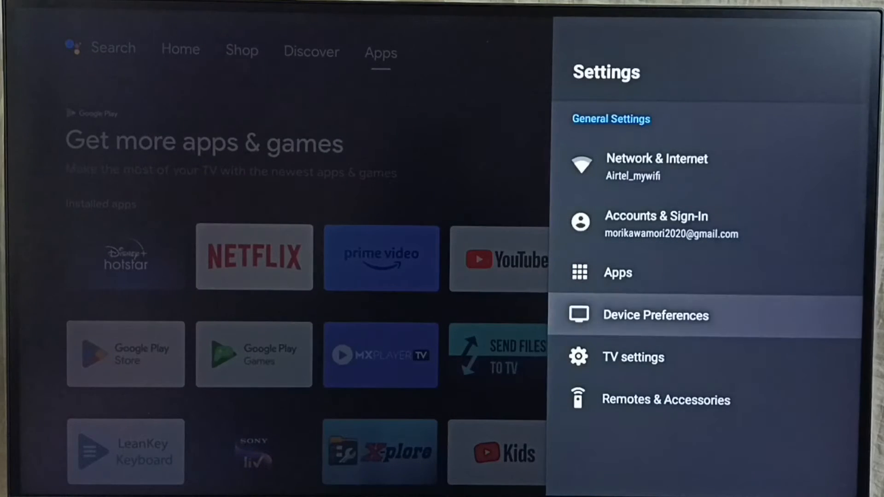
{"action": "left_click", "coordinate": [655, 315]}
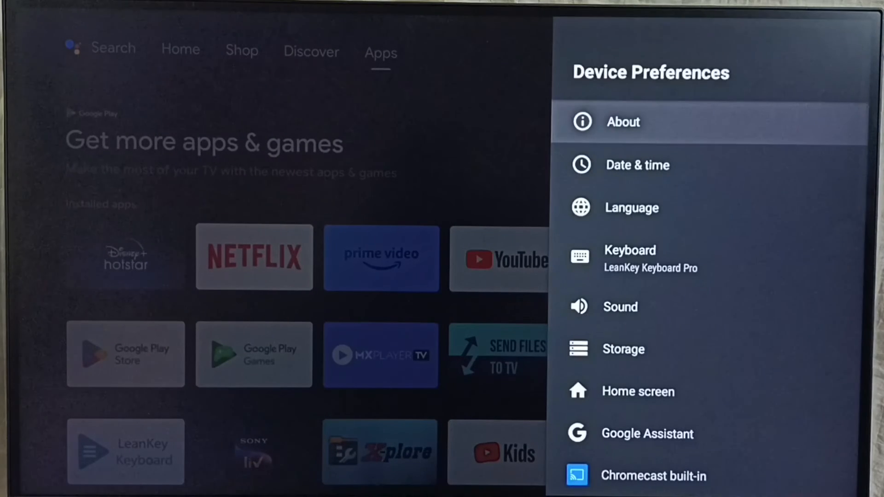
{"action": "left_click", "coordinate": [623, 122]}
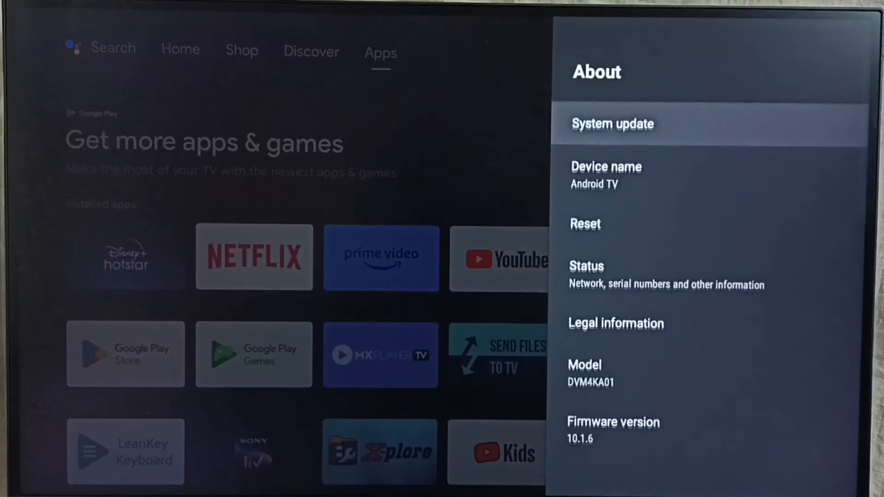
Step: Review Version 10 in About, then run System update to check for updates
{"action": "scroll", "scroll_direction": "down", "scroll_amount": 3}
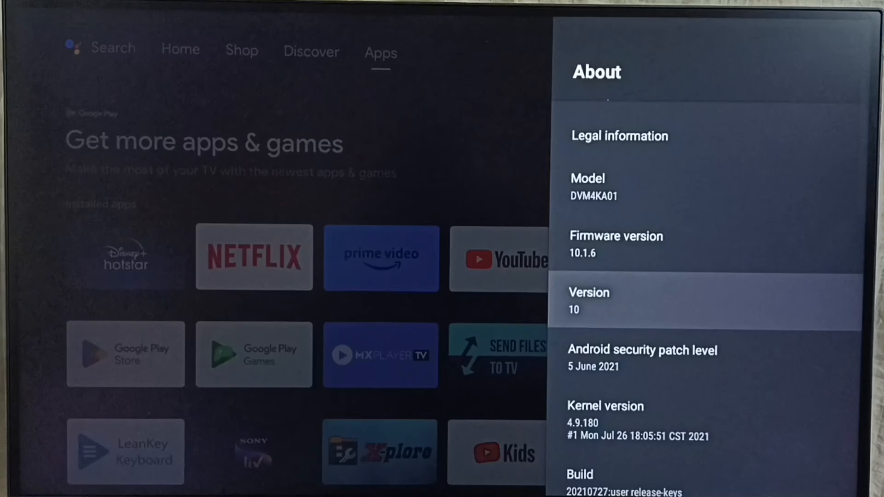
{"action": "scroll", "scroll_direction": "up", "scroll_amount": 3}
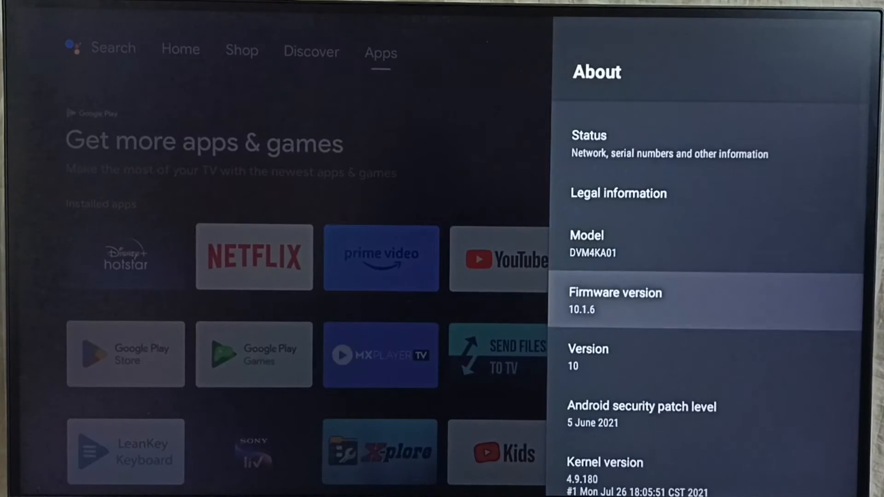
{"action": "scroll", "scroll_direction": "up", "scroll_amount": 3}
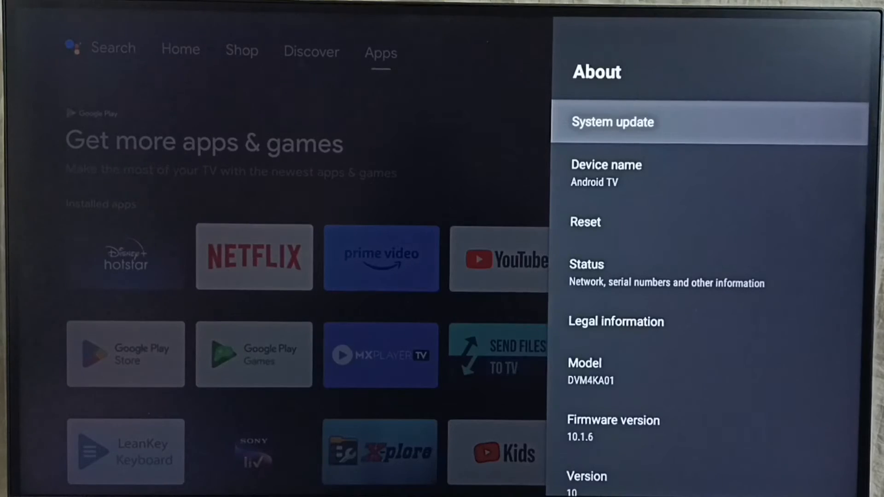
{"action": "left_click", "coordinate": [612, 122]}
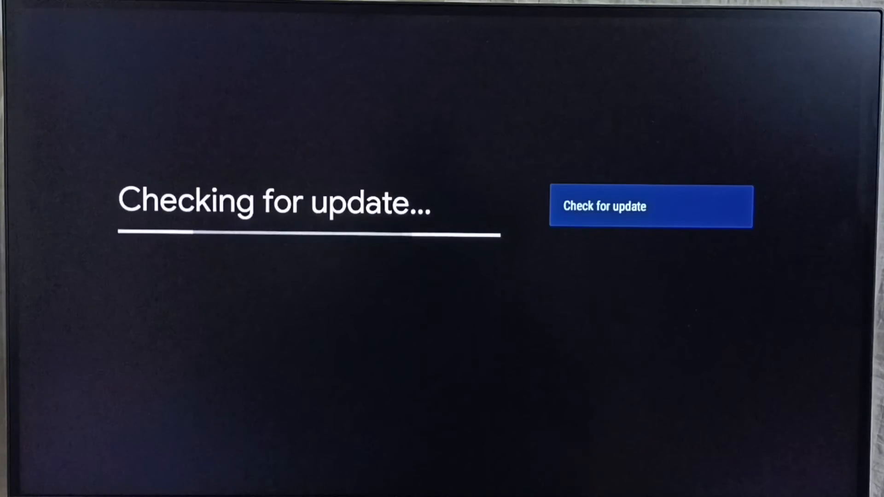